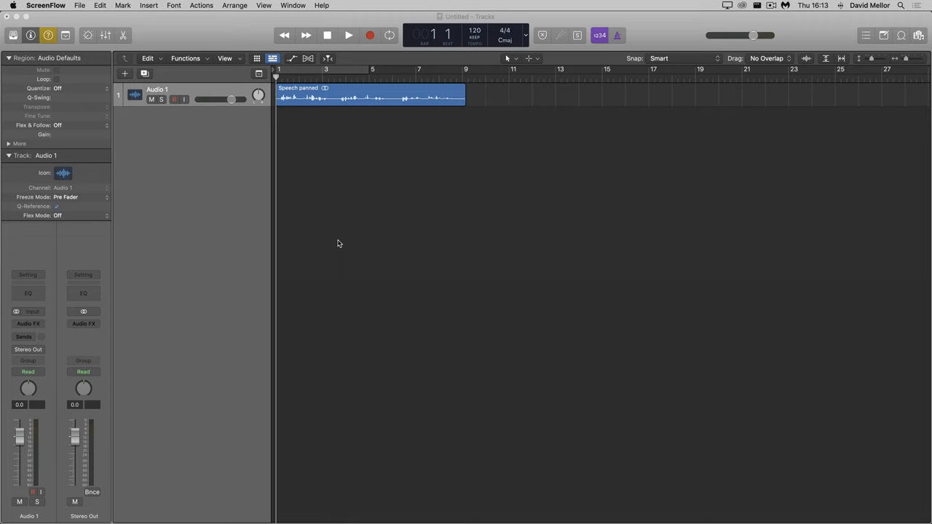
Audition the speech recording, then set the bounce to PCM Wave with File Type Split and confirm
{"action": "left_click", "coordinate": [348, 35]}
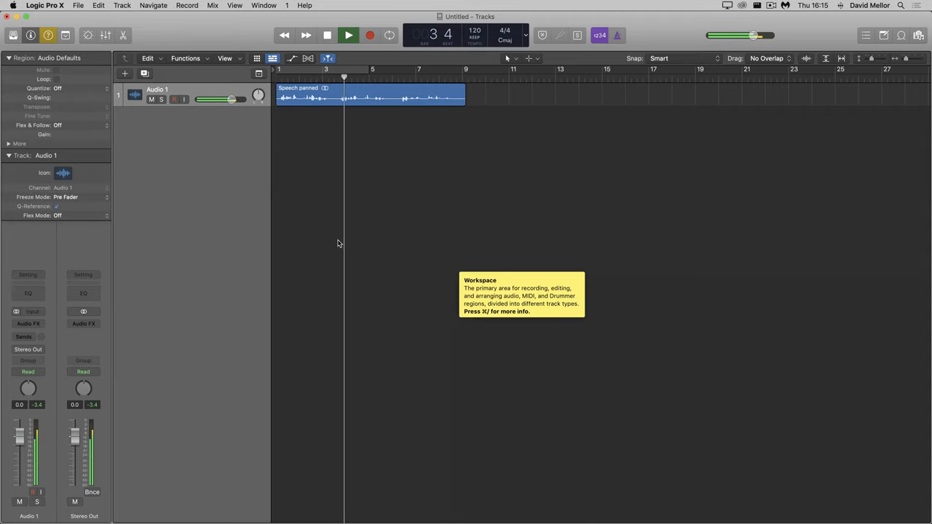
{"action": "left_click", "coordinate": [348, 35]}
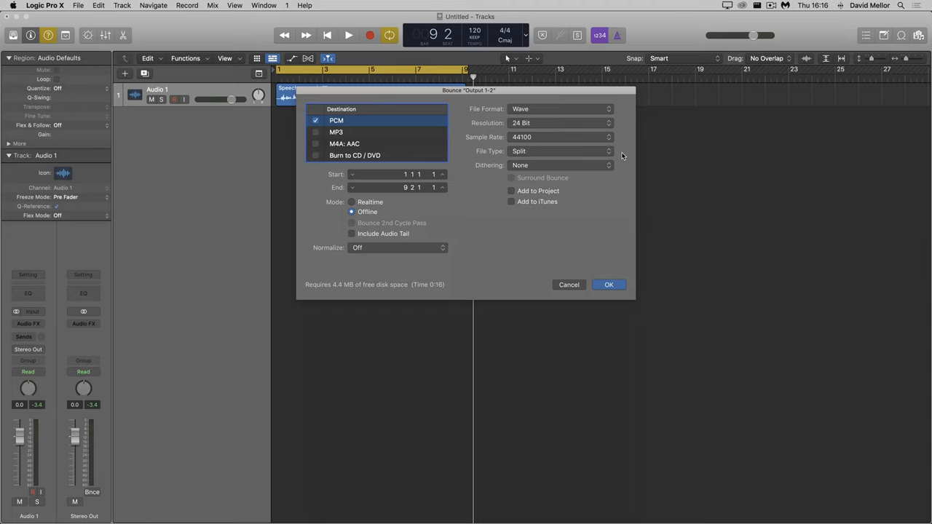
{"action": "left_click", "coordinate": [561, 150]}
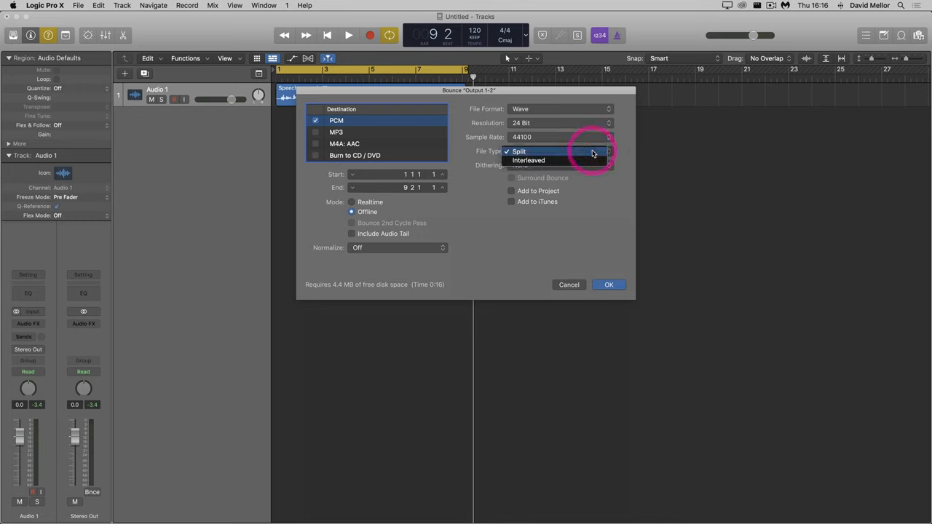
{"action": "left_click", "coordinate": [519, 150]}
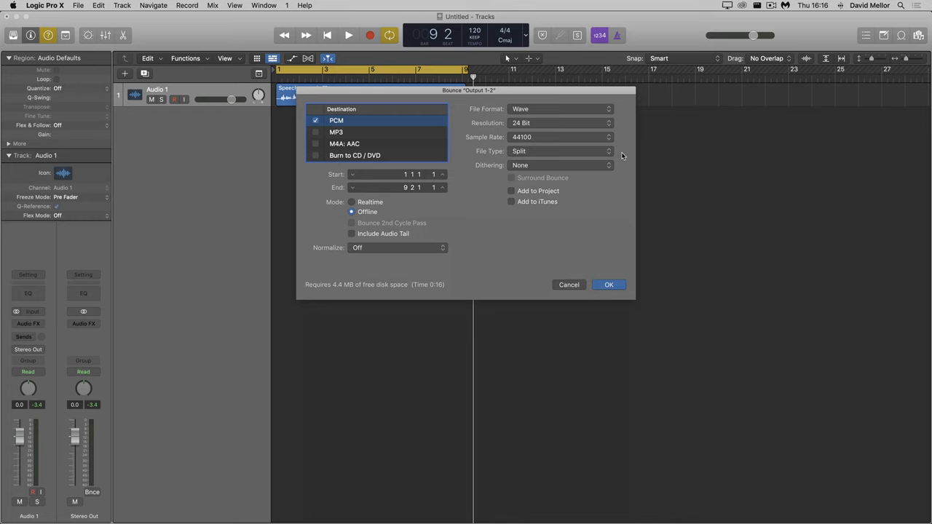
{"action": "left_click", "coordinate": [608, 284]}
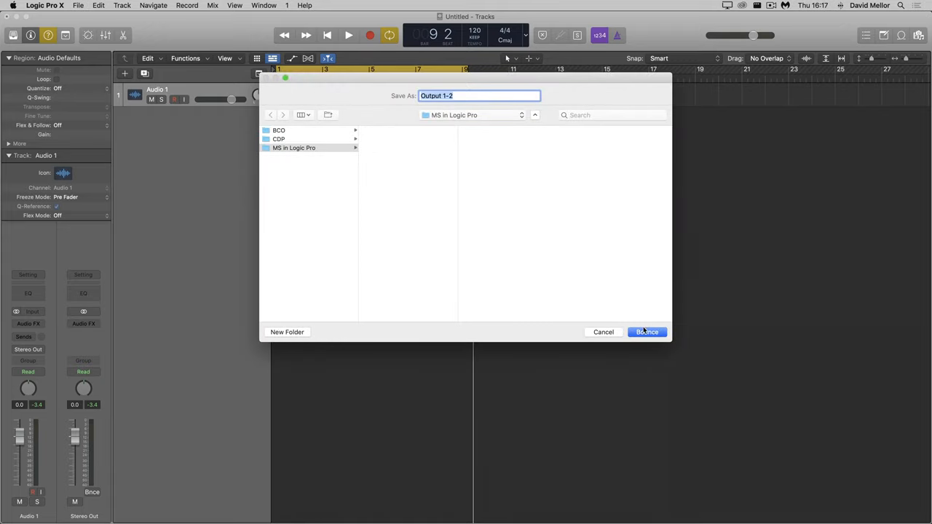
Bounce Output 1-2 as split L/R files, then create two new audio tracks
{"action": "left_click", "coordinate": [647, 332]}
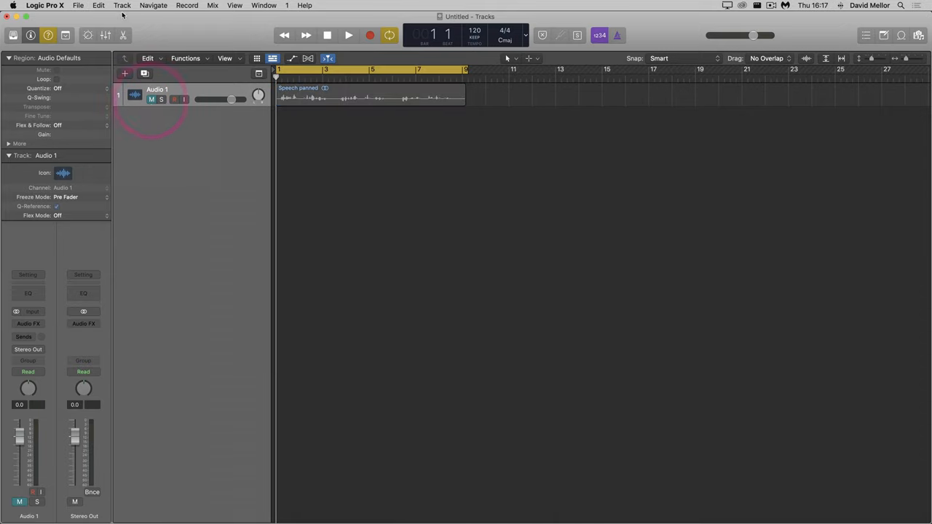
{"action": "left_click", "coordinate": [122, 6]}
{"action": "type", "text": "2"}
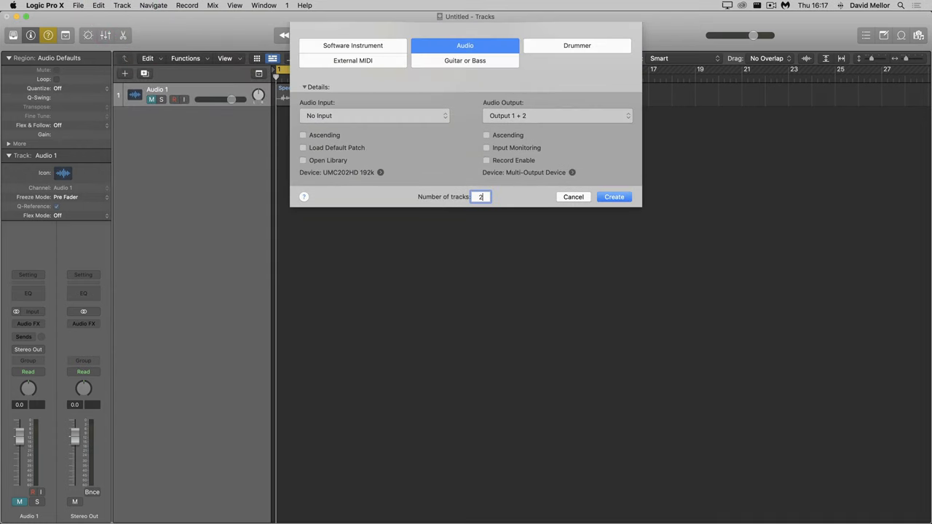
{"action": "left_click", "coordinate": [615, 197]}
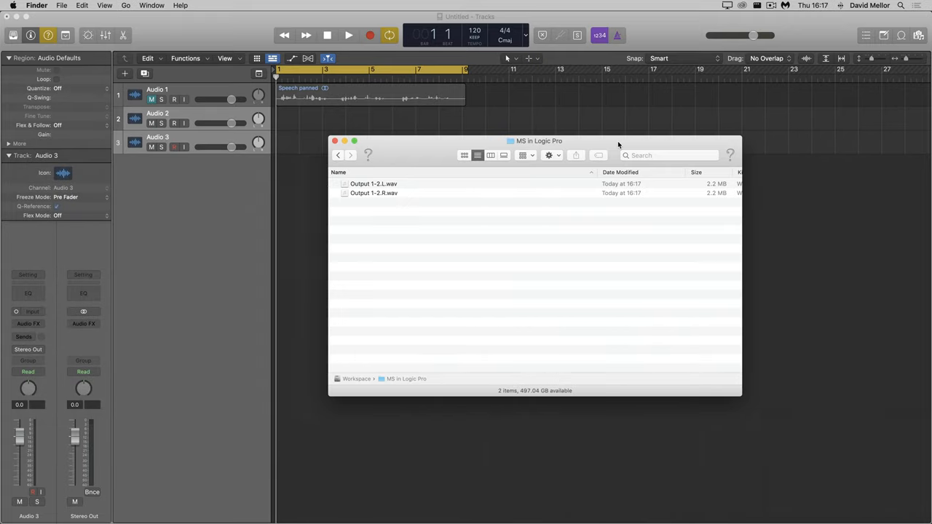
Rename the bounced Output 1-2 files to left.wav and right.wav in the MS in Logic Pro folder
{"action": "left_click_drag", "start_coordinate": [539, 140], "coordinate": [542, 192]}
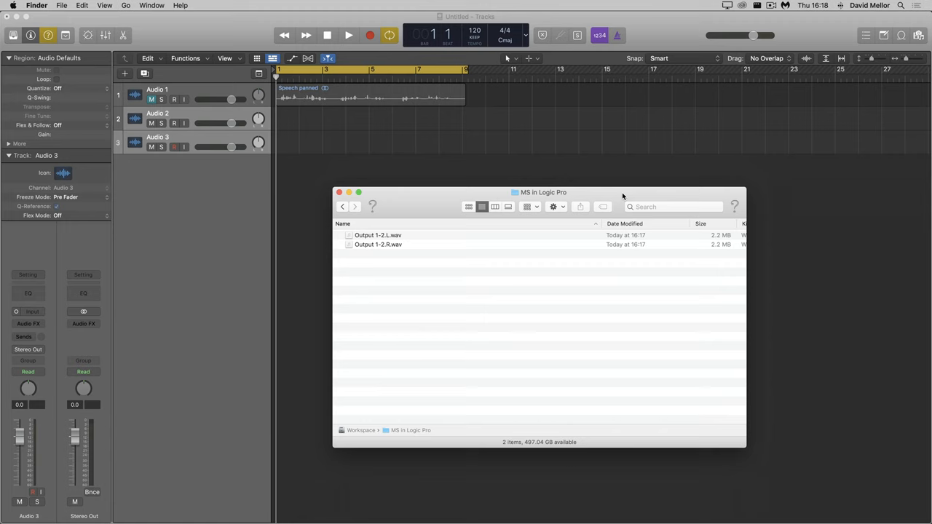
{"action": "left_click", "coordinate": [378, 234]}
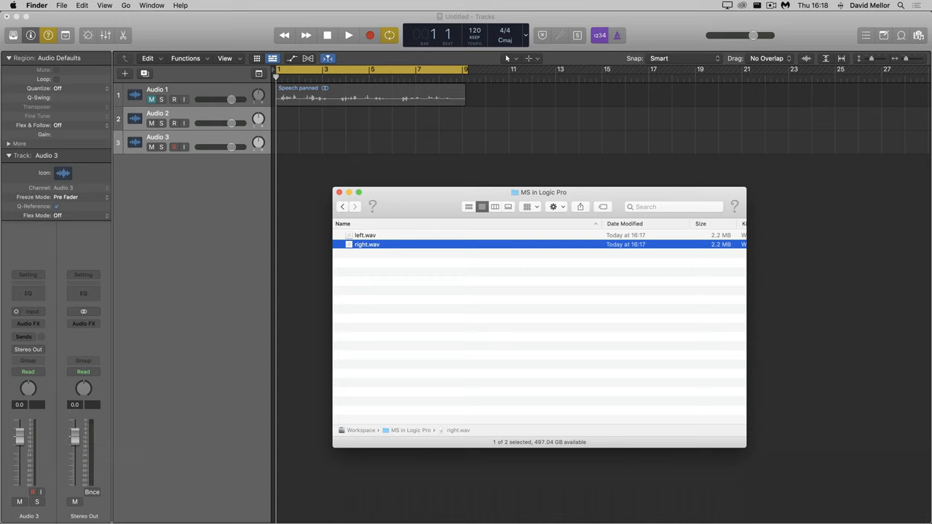
Import left.wav onto Audio 2 and right.wav onto Audio 3 via File > Import > Audio File
{"action": "left_click", "coordinate": [79, 6]}
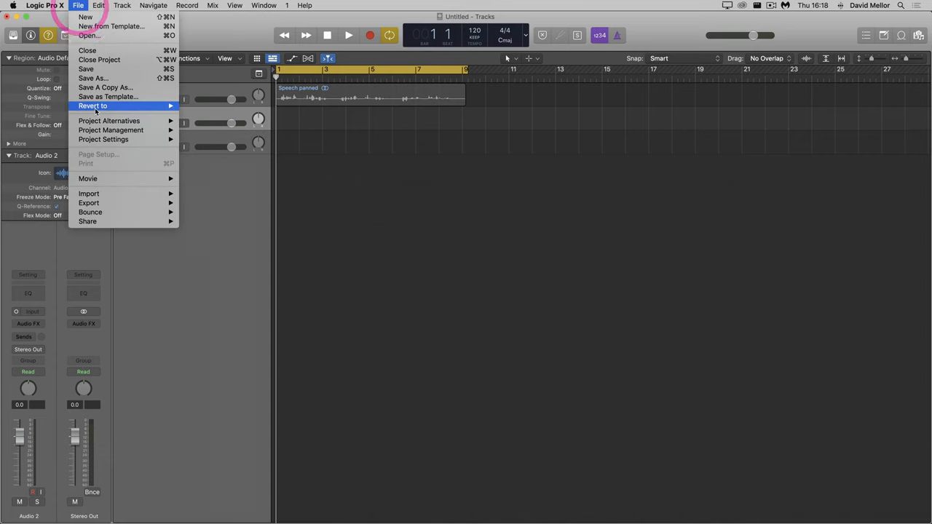
{"action": "mouse_move", "coordinate": [89, 193]}
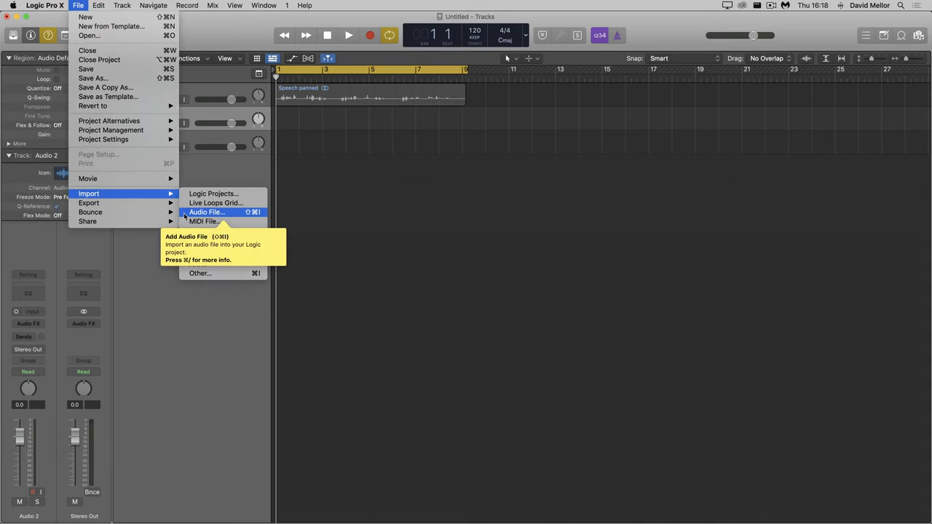
{"action": "left_click", "coordinate": [207, 213]}
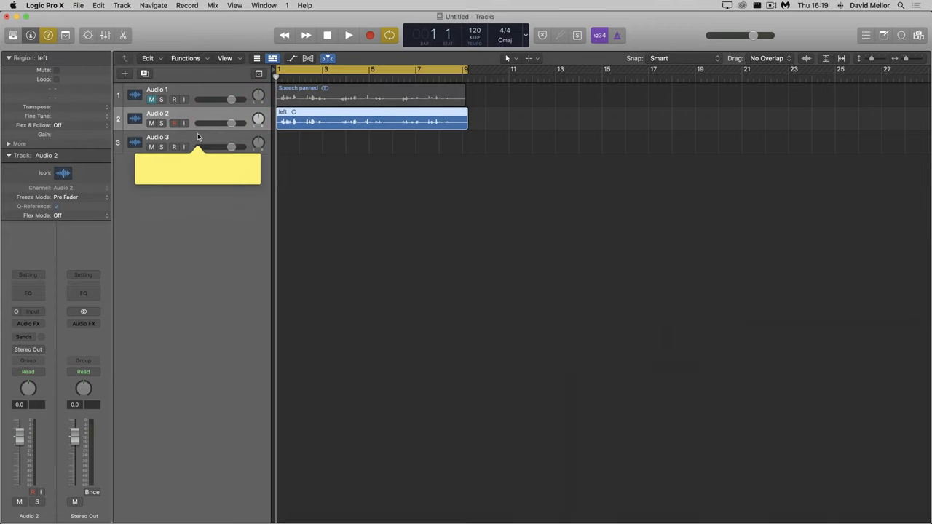
{"action": "left_click", "coordinate": [78, 6]}
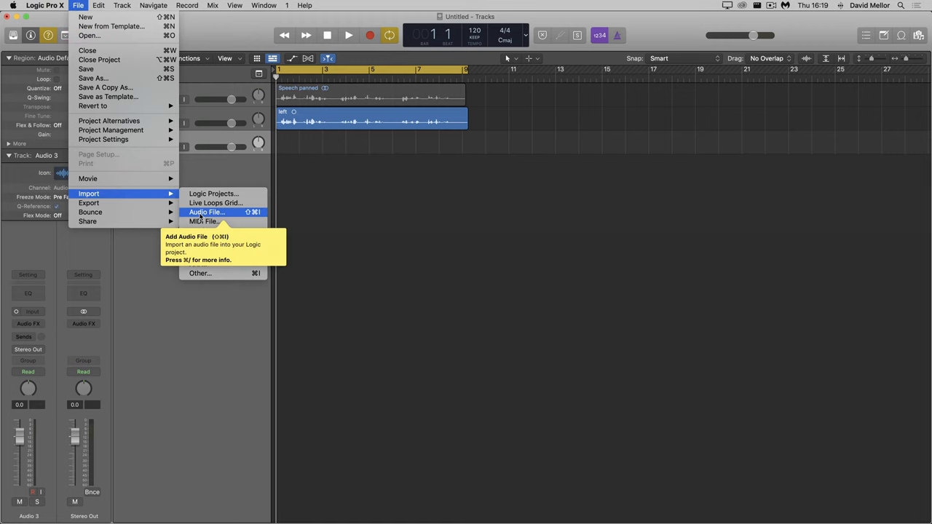
{"action": "left_click", "coordinate": [207, 213]}
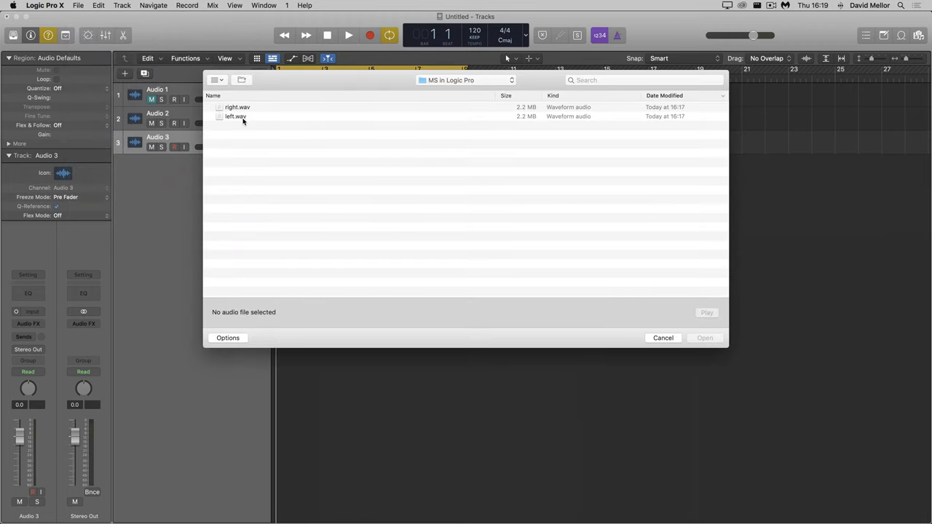
{"action": "left_click", "coordinate": [705, 338]}
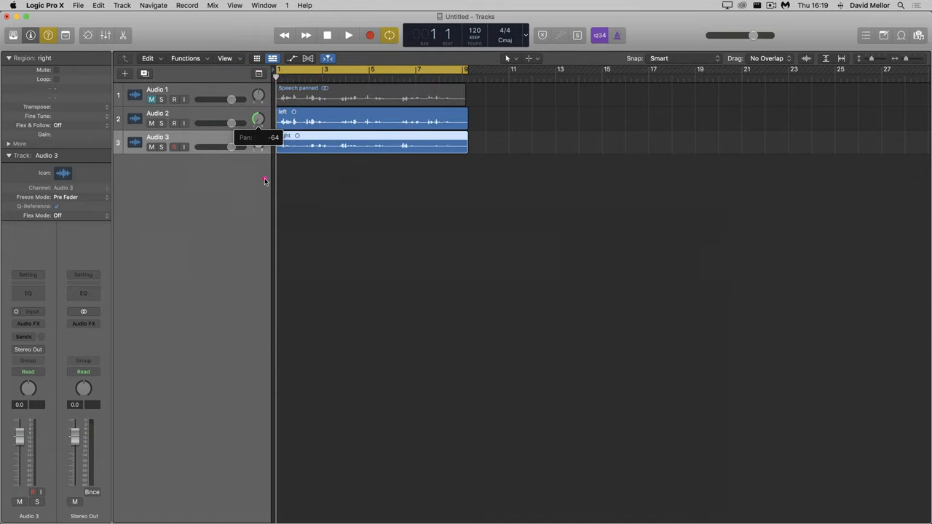
Pan the left.wav and right.wav tracks hard left and right and play back the result
{"action": "left_click_drag", "start_coordinate": [260, 140], "coordinate": [259, 153]}
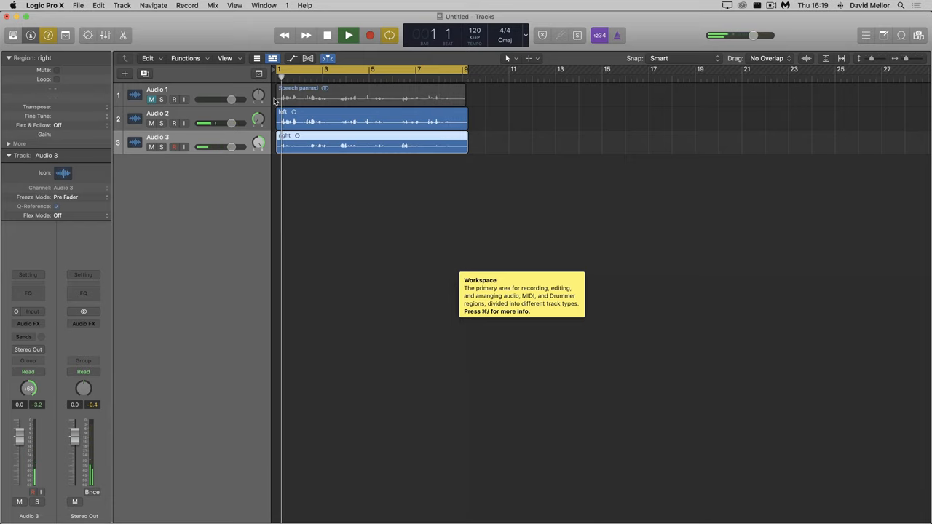
{"action": "left_click", "coordinate": [348, 35]}
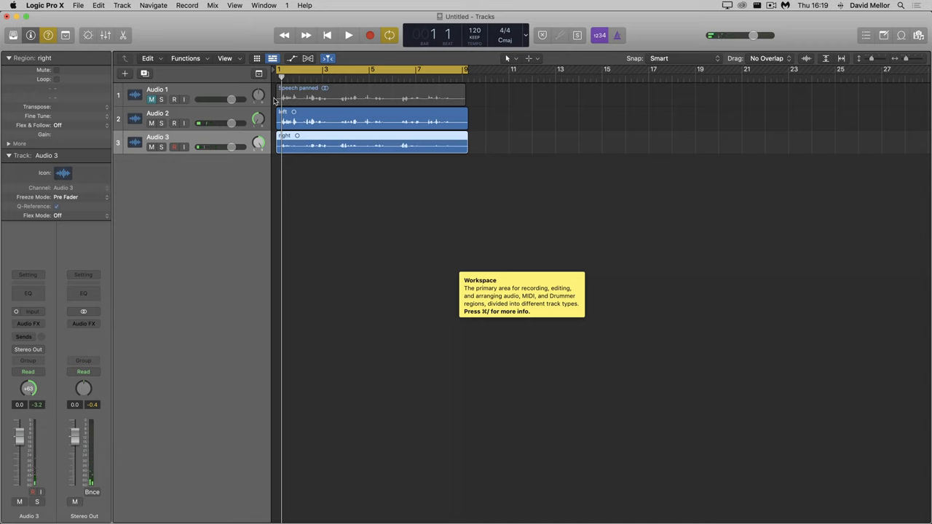
{"action": "mouse_move", "coordinate": [299, 134]}
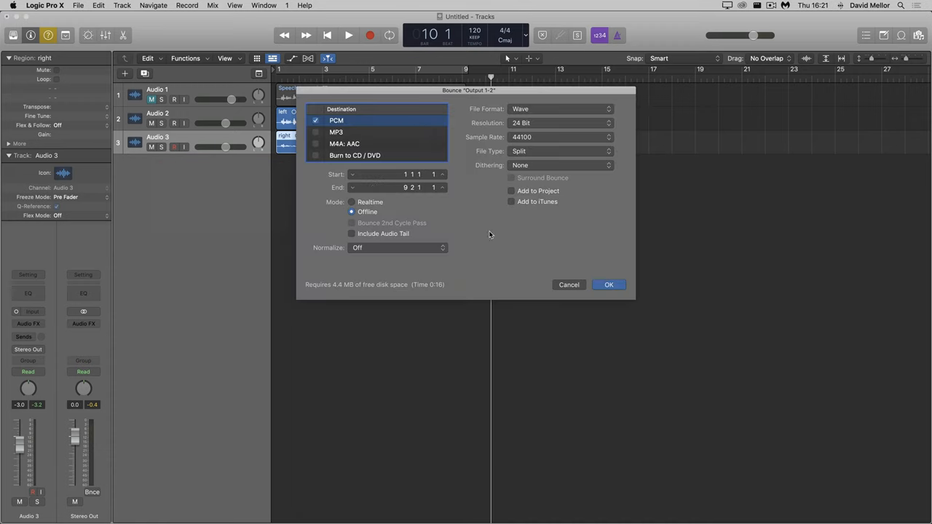
Bounce the panned mix as a split pair named M in the project folder
{"action": "left_click", "coordinate": [609, 284]}
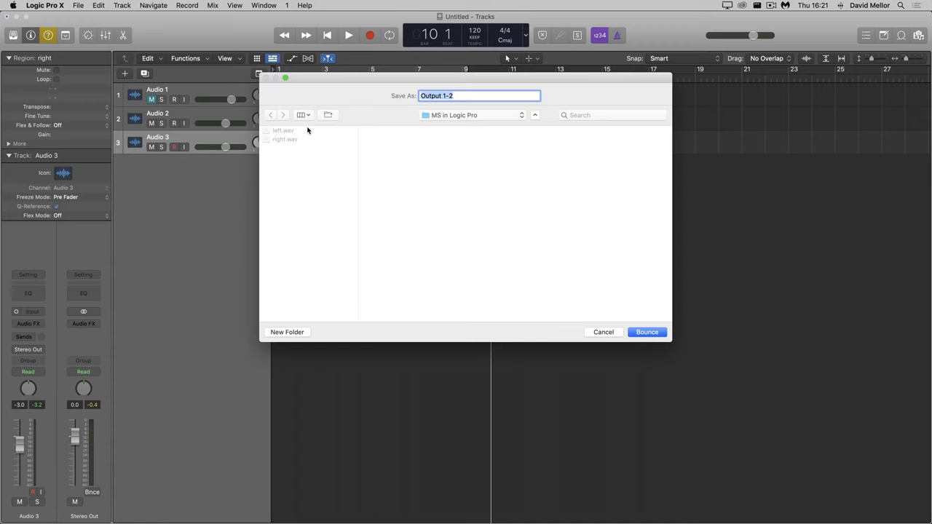
{"action": "type", "text": "M"}
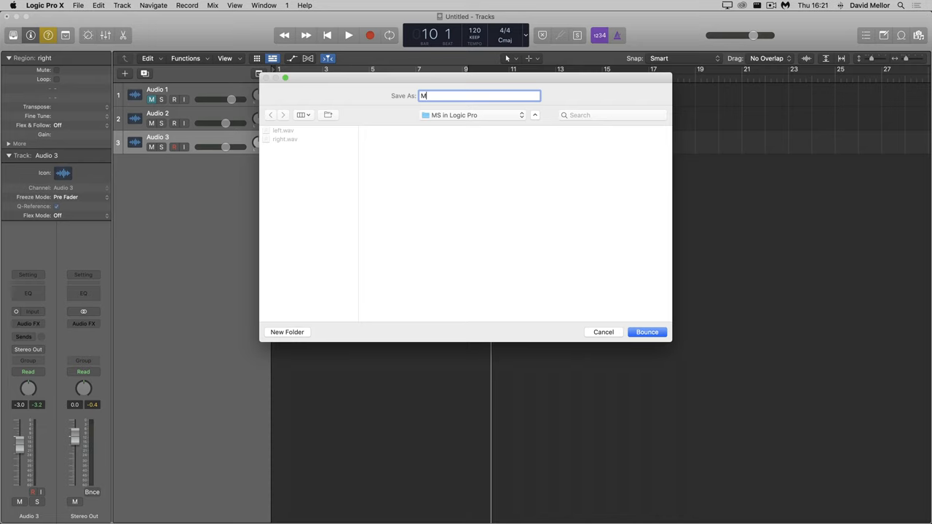
{"action": "left_click", "coordinate": [647, 332]}
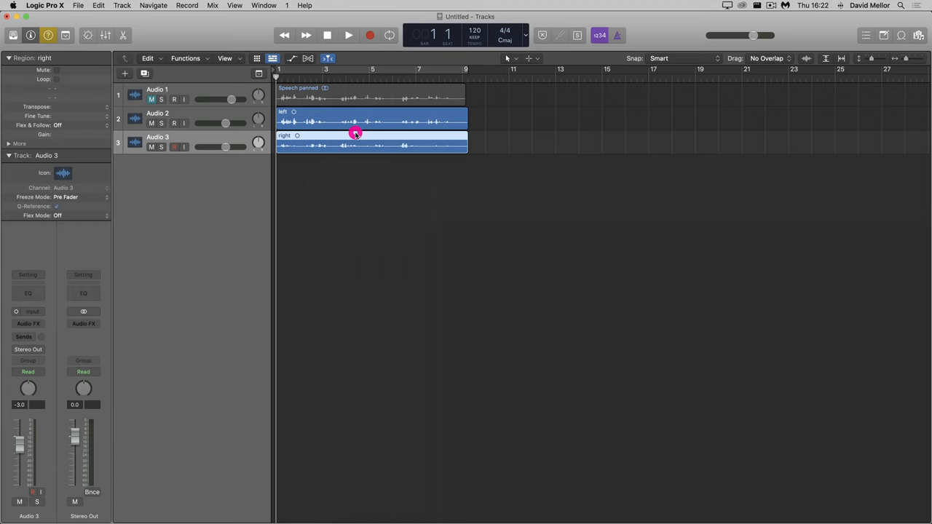
Inspect the right region's full waveform in the audio file editor and its Functions menu
{"action": "double_click", "coordinate": [355, 144]}
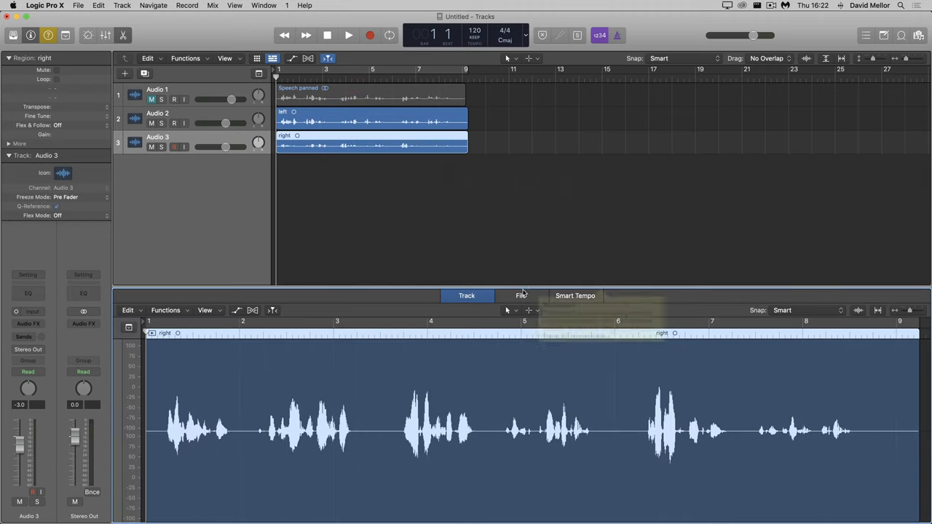
{"action": "left_click", "coordinate": [521, 296]}
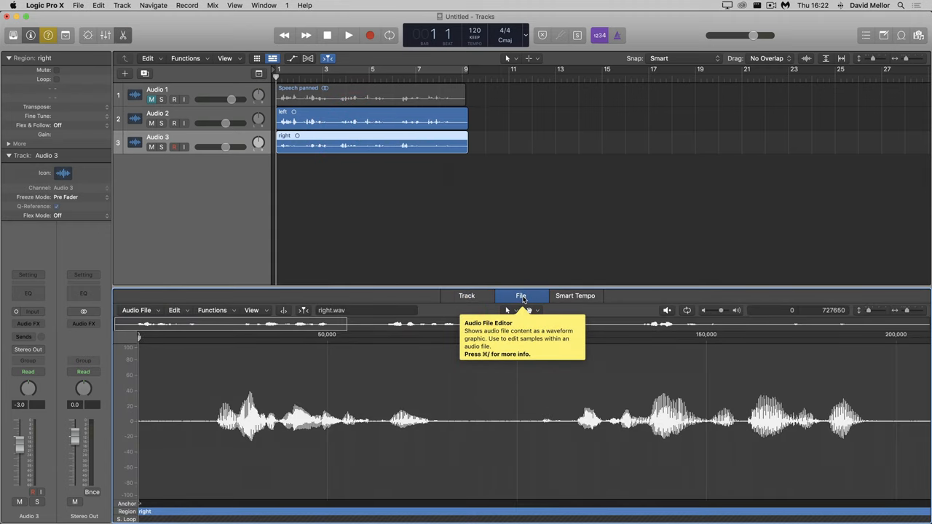
{"action": "left_click", "coordinate": [212, 310]}
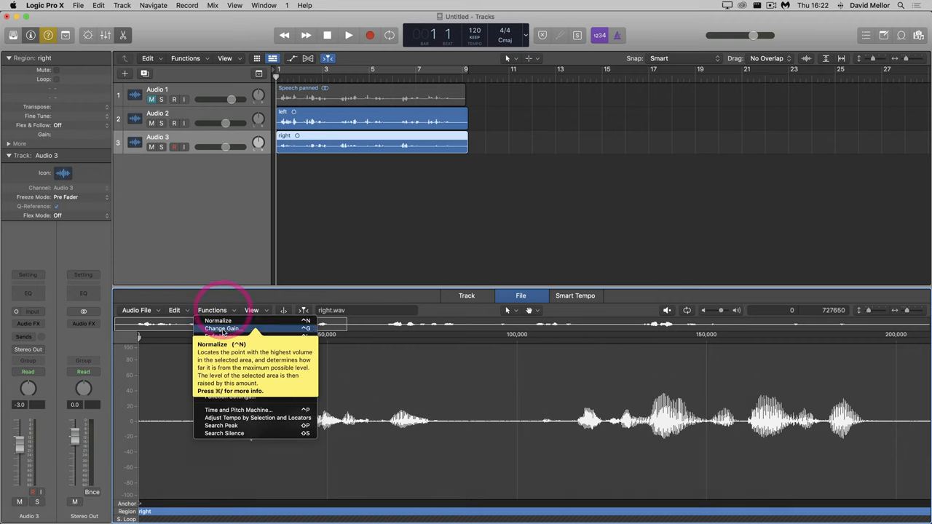
{"action": "left_click", "coordinate": [212, 310]}
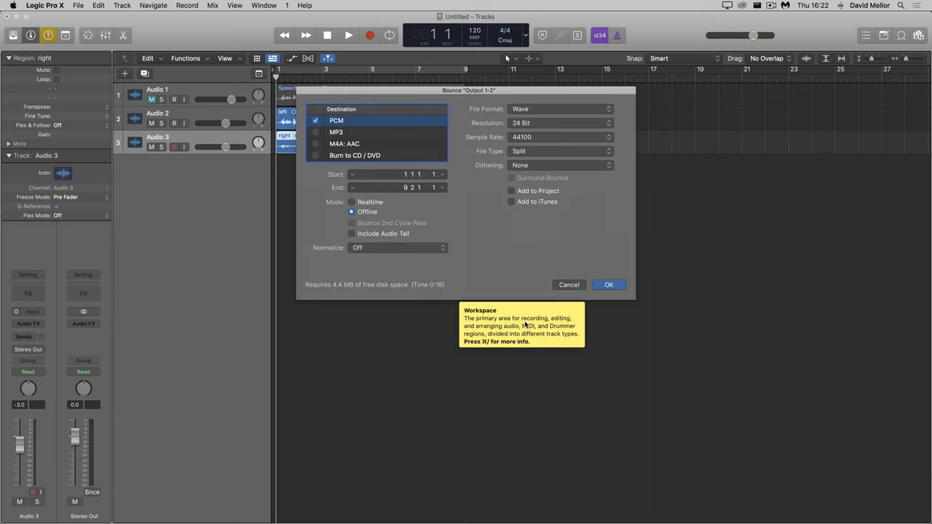
Accept the split bounce settings to produce S.L.wav and S.R.wav
{"action": "left_click", "coordinate": [608, 284]}
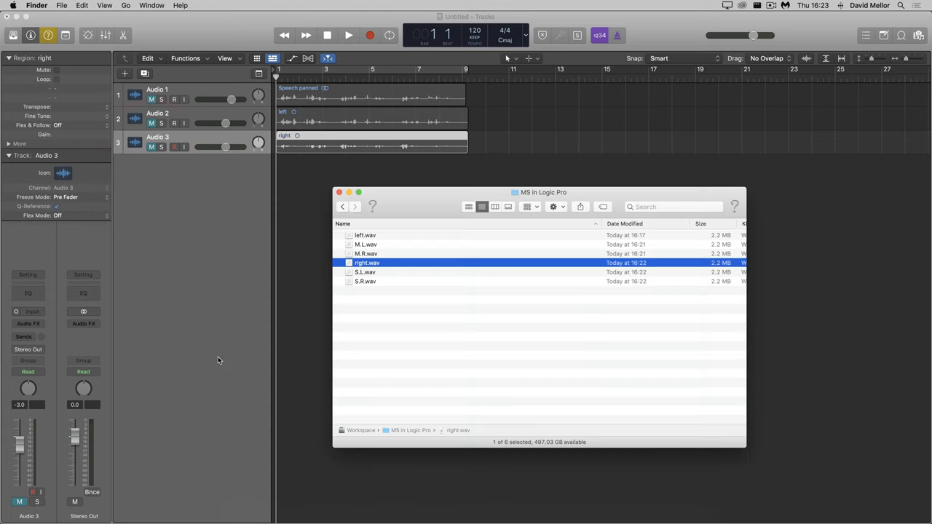
{"action": "mouse_move", "coordinate": [358, 284]}
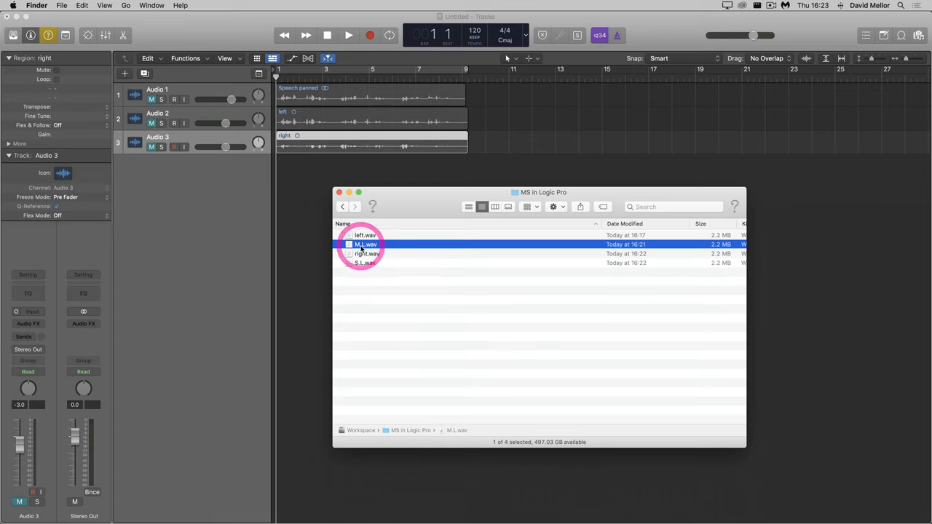
Rename M.L.wav to M.wav and S.L.wav to S.wav in Finder
{"action": "double_click", "coordinate": [364, 244]}
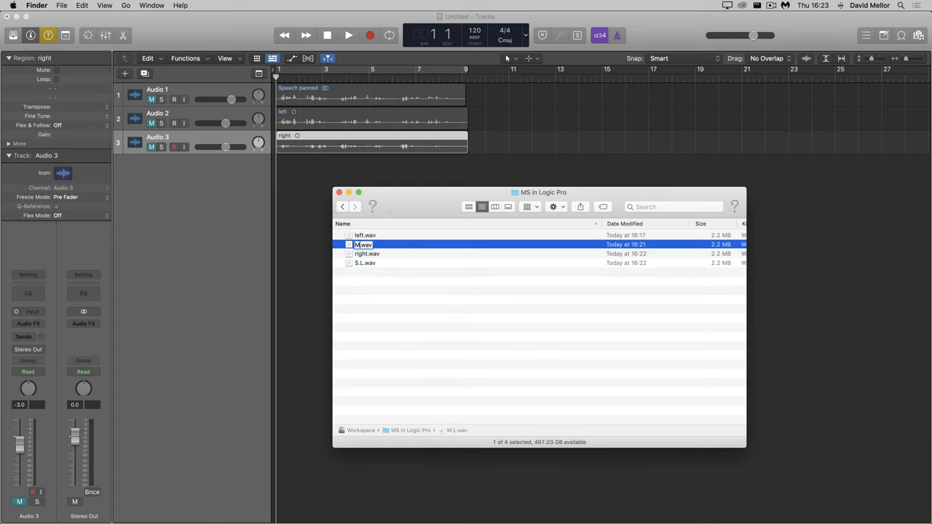
{"action": "left_click", "coordinate": [364, 262]}
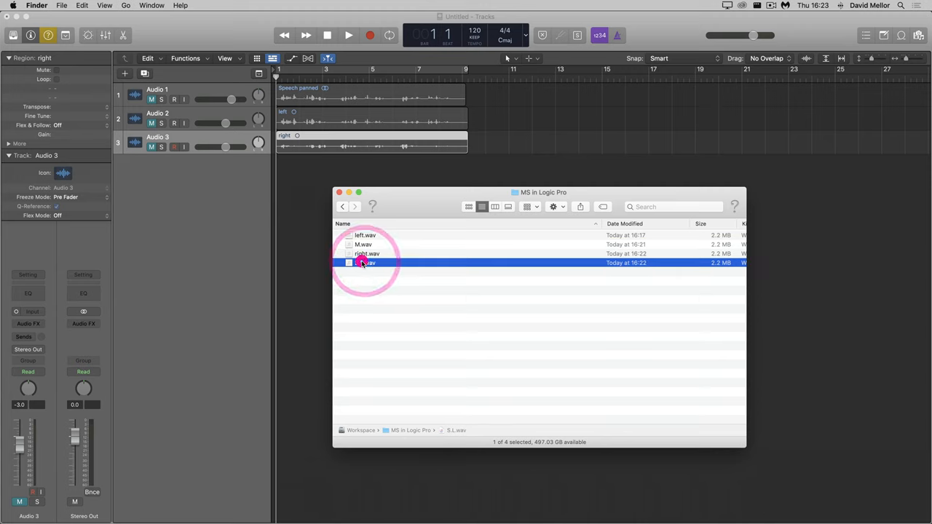
{"action": "double_click", "coordinate": [362, 262]}
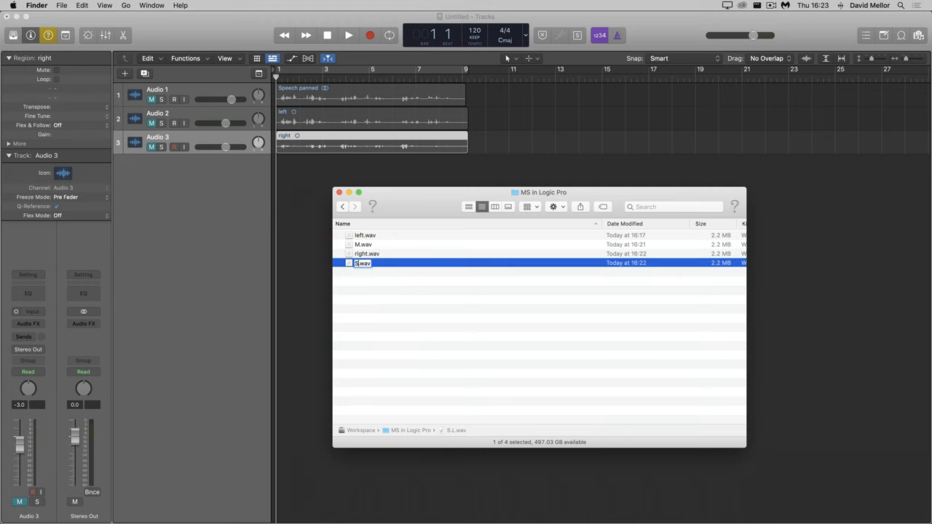
{"action": "key", "text": "Return"}
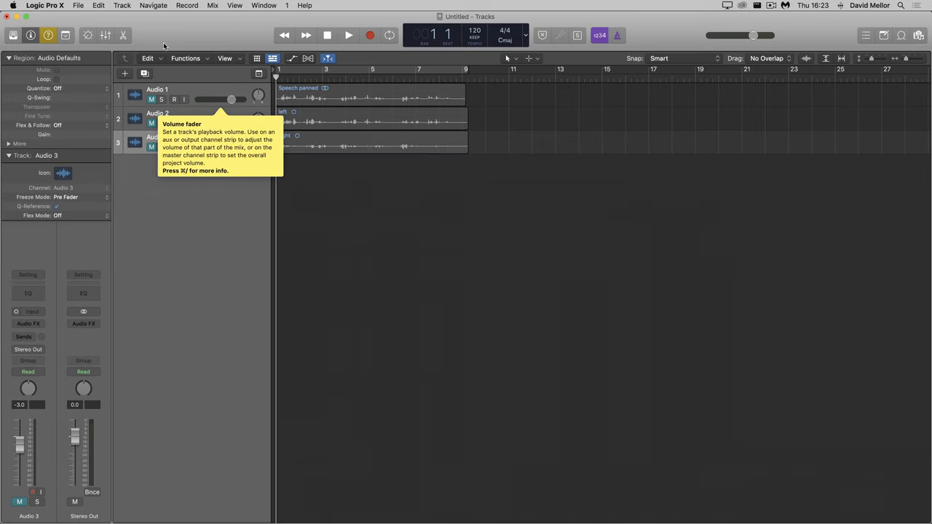
Add two audio tracks, import M.wav onto track 4, and start importing the next file
{"action": "left_click", "coordinate": [122, 5]}
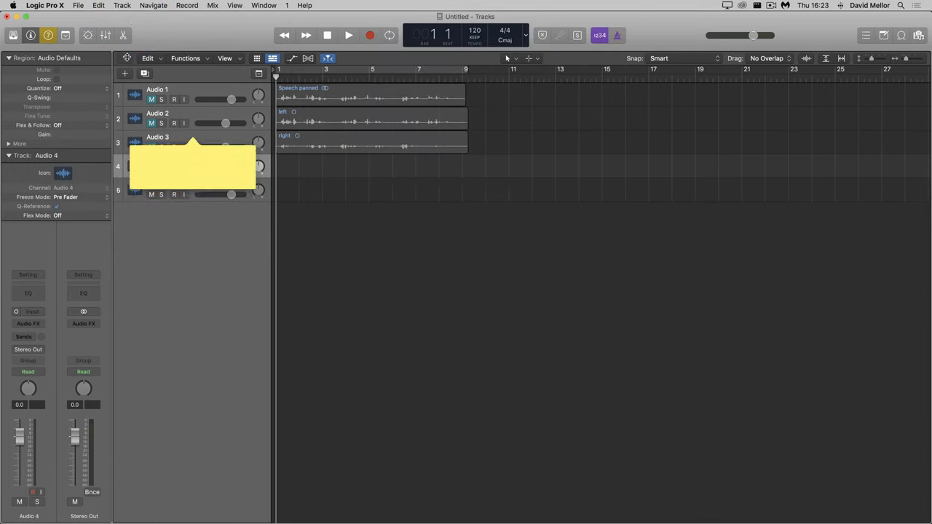
{"action": "left_click", "coordinate": [79, 5]}
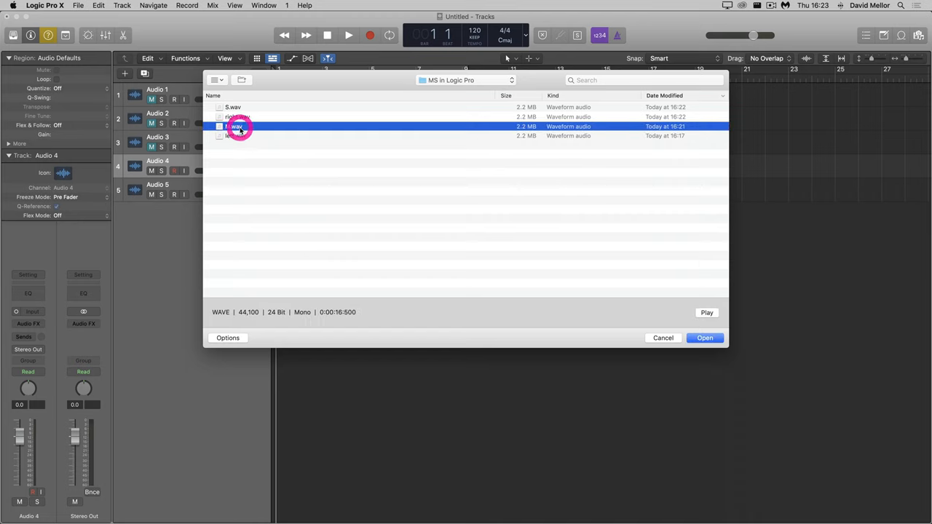
{"action": "left_click", "coordinate": [704, 338]}
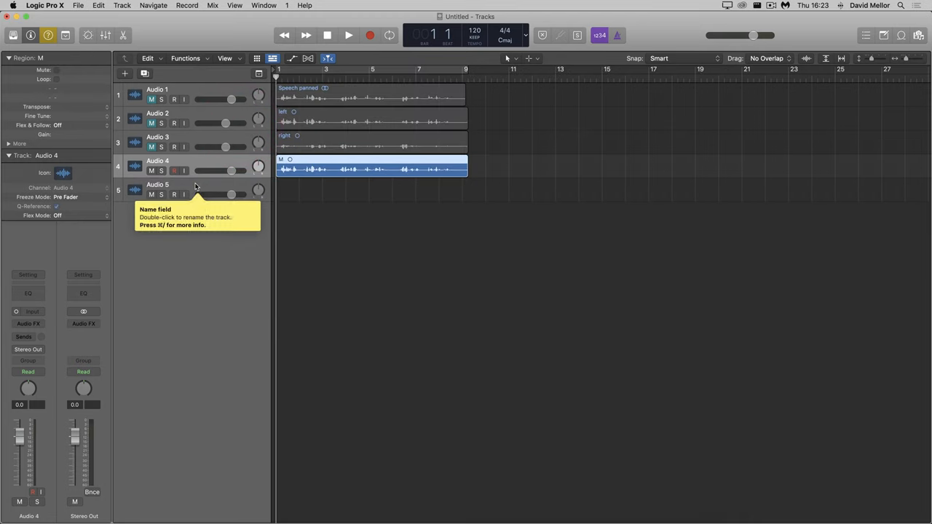
{"action": "left_click", "coordinate": [78, 6]}
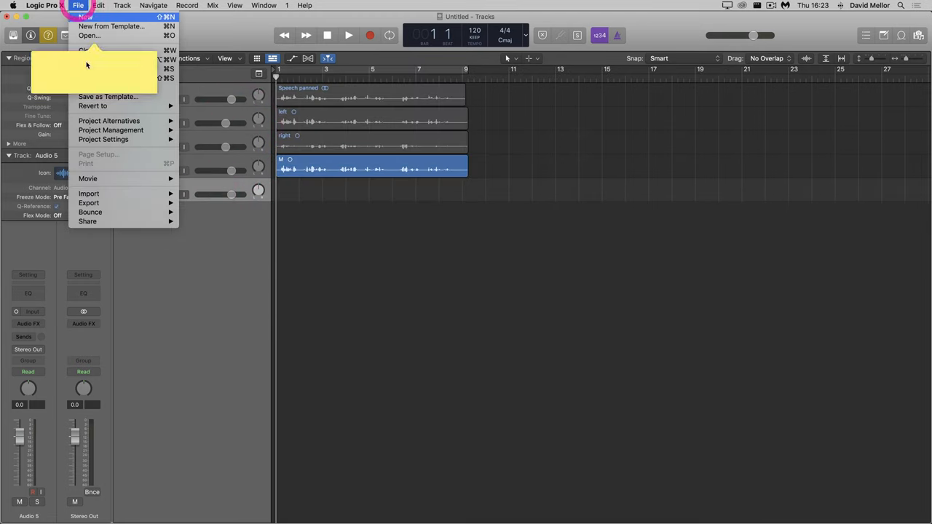
{"action": "mouse_move", "coordinate": [88, 193]}
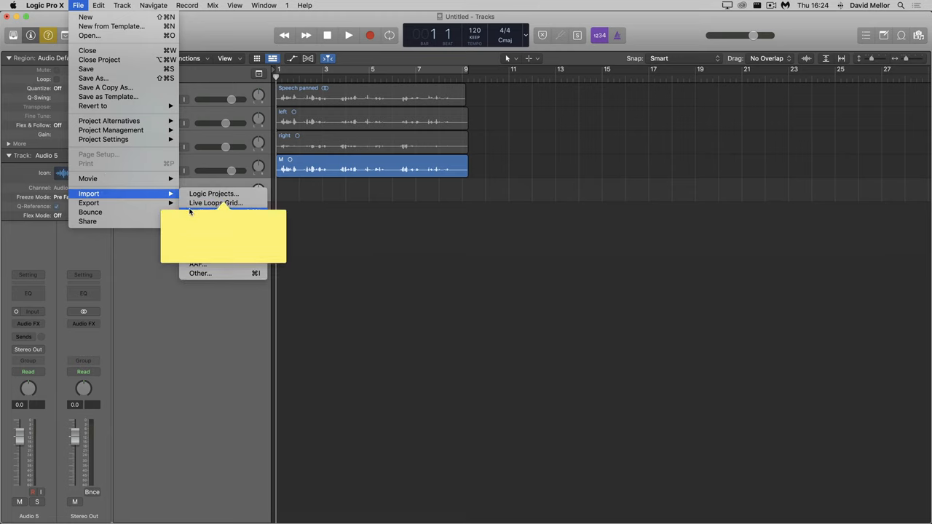
{"action": "left_click", "coordinate": [201, 274]}
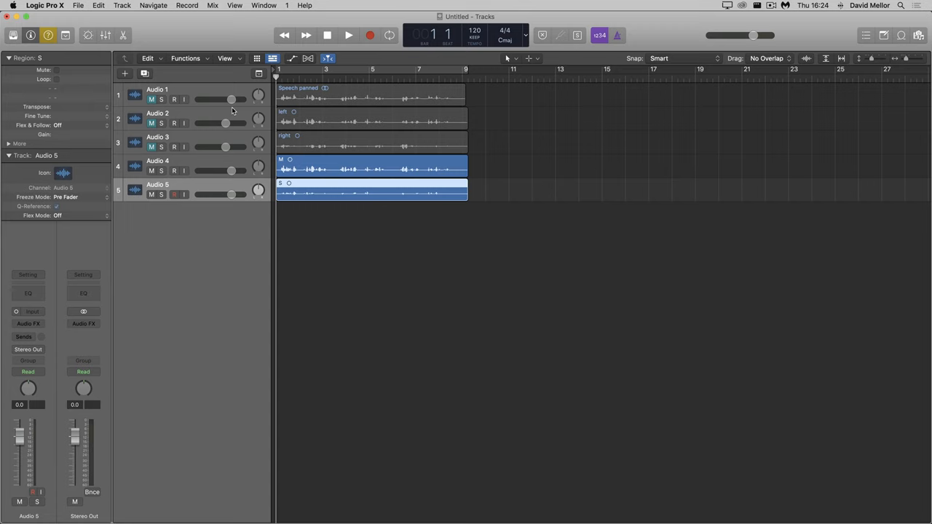
{"action": "mouse_move", "coordinate": [233, 170]}
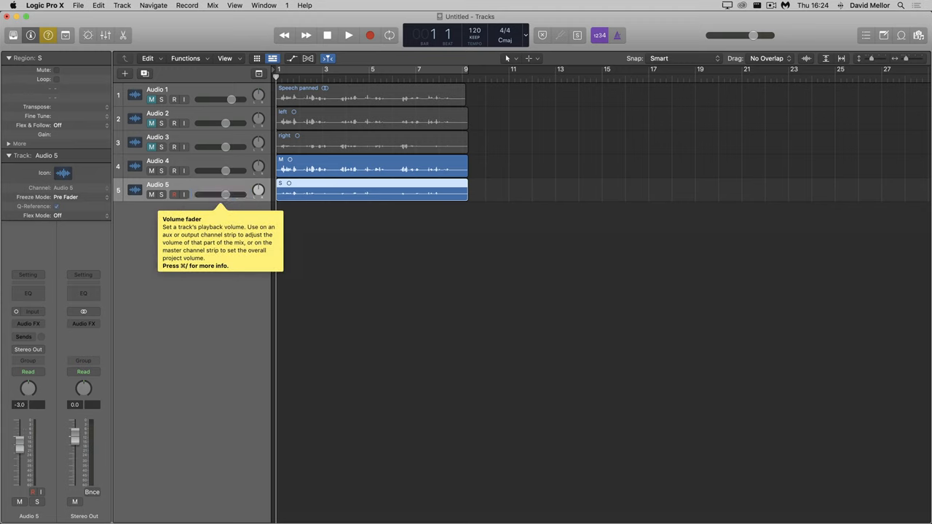
Bounce the project as split PCM files saved under the name New
{"action": "left_click", "coordinate": [94, 492]}
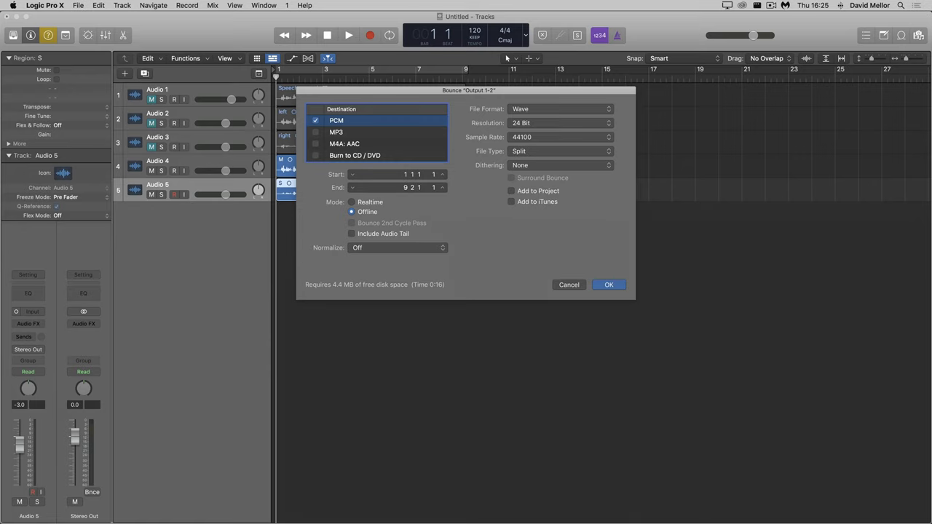
{"action": "left_click", "coordinate": [608, 284]}
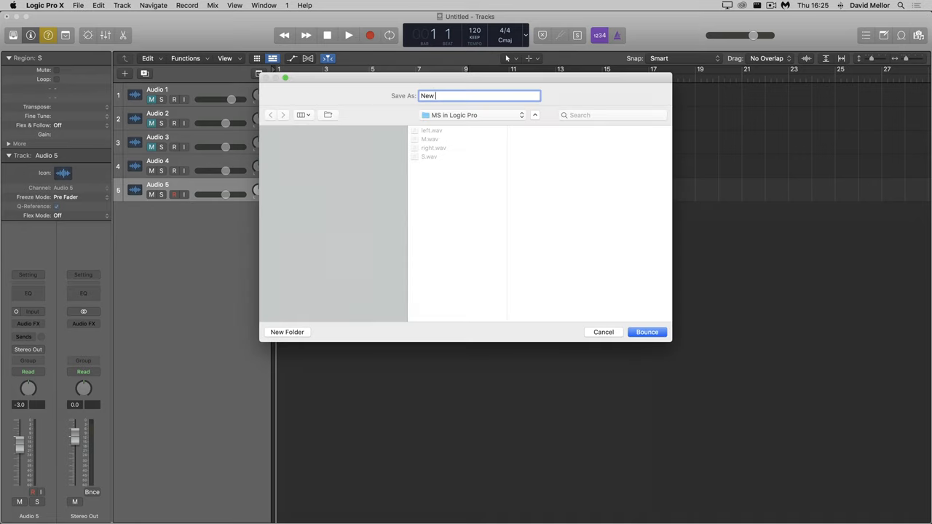
{"action": "left_click", "coordinate": [647, 332]}
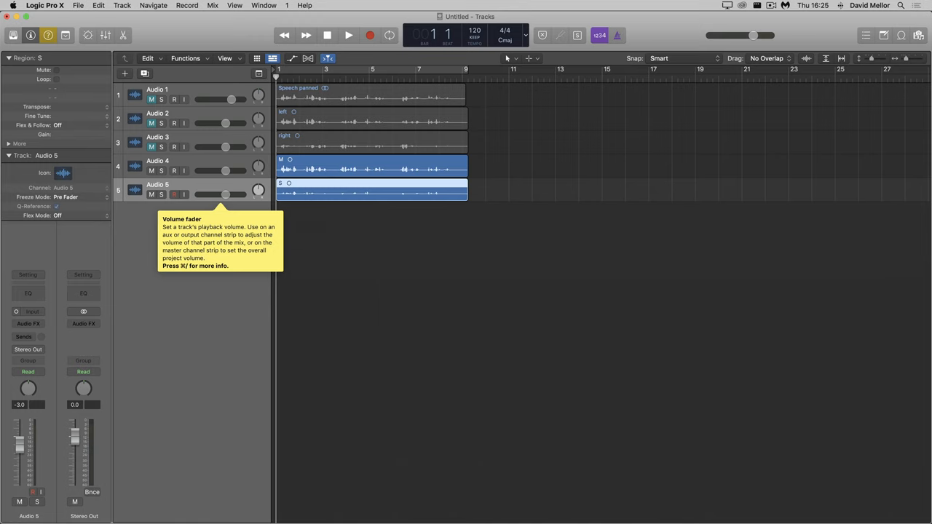
With the S region open in the editor, bounce the project again under an edited New file name
{"action": "double_click", "coordinate": [332, 193]}
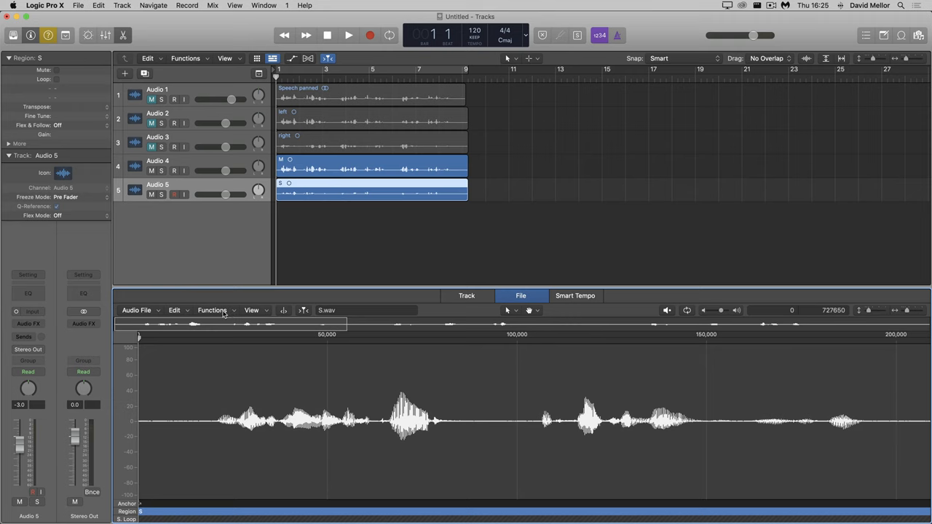
{"action": "left_click", "coordinate": [212, 310]}
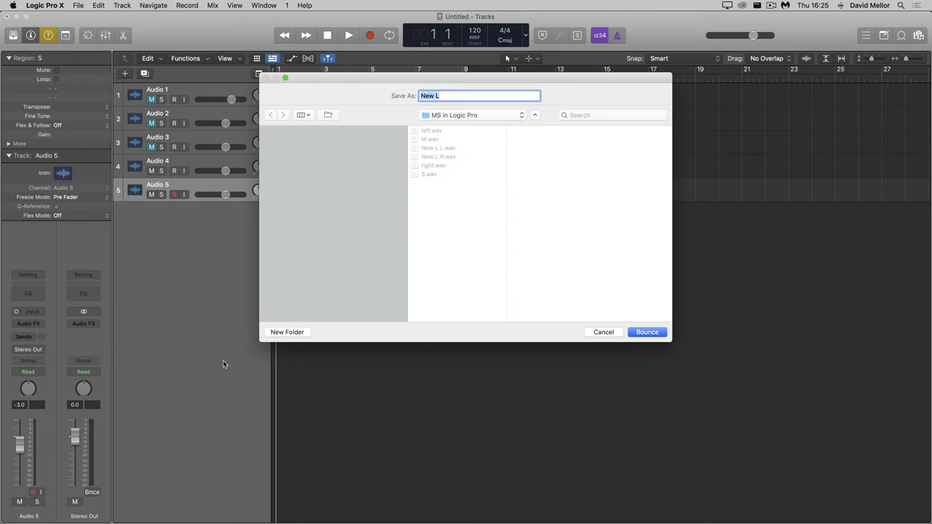
{"action": "key", "text": "Backspace"}
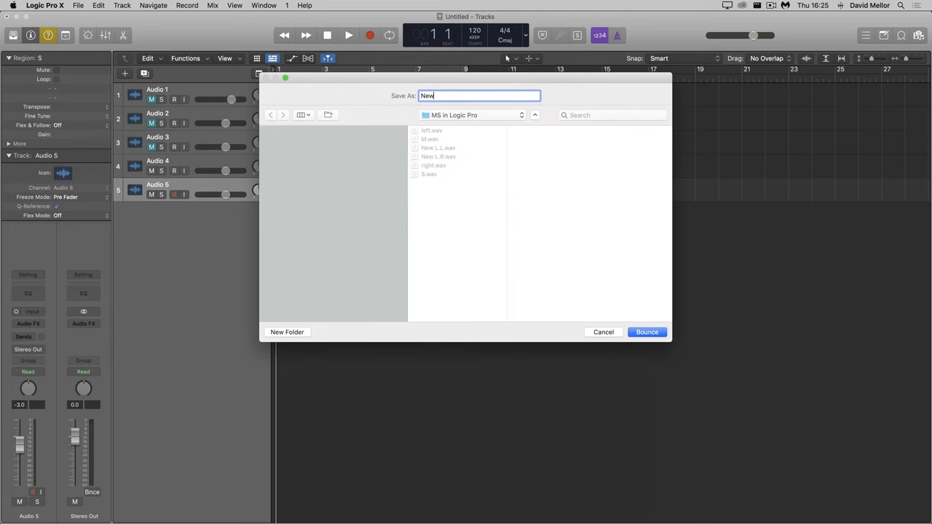
{"action": "left_click", "coordinate": [646, 332]}
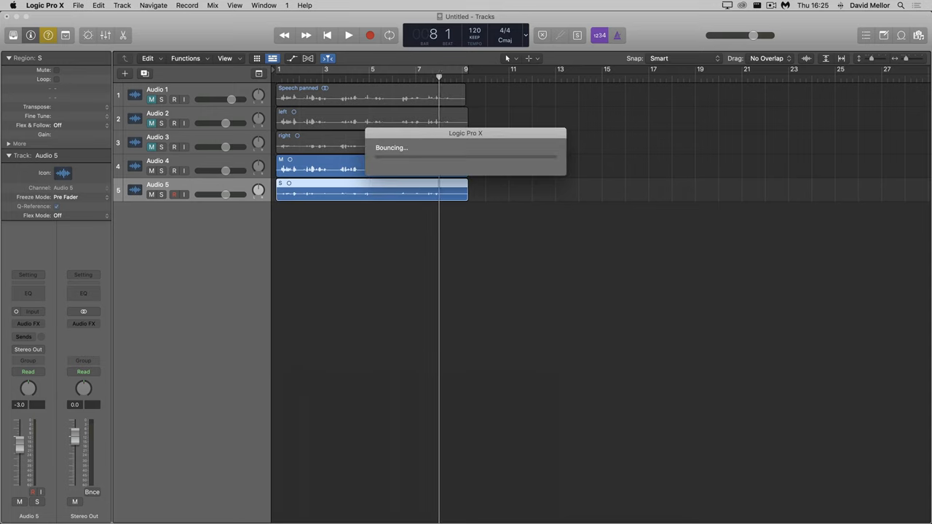
{"action": "mouse_move", "coordinate": [151, 195]}
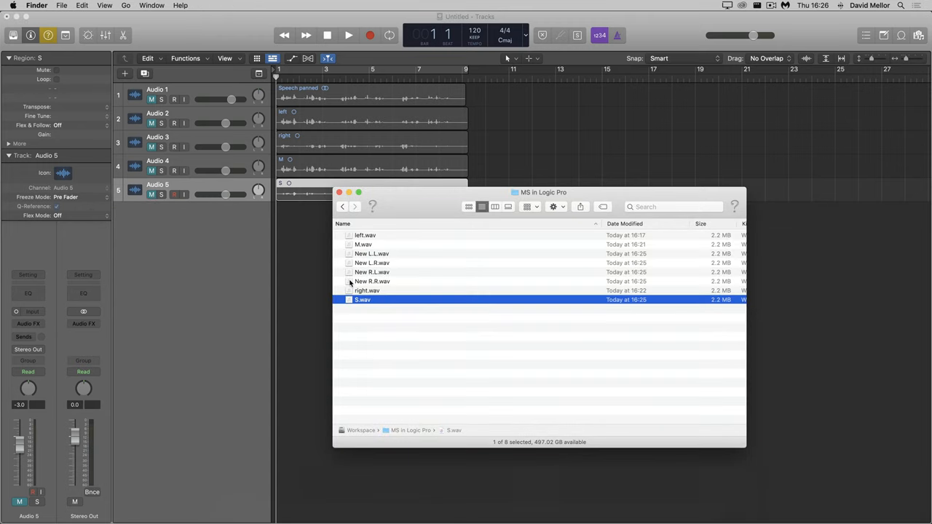
Remove the extra .R bounces and rename the kept files toward New L.wav and New R.wav
{"action": "left_click", "coordinate": [373, 281]}
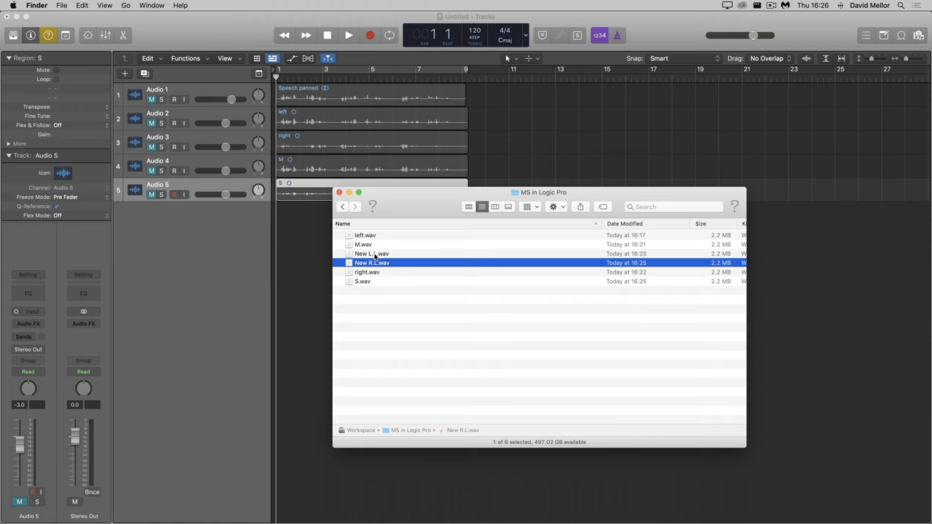
{"action": "left_click", "coordinate": [371, 254]}
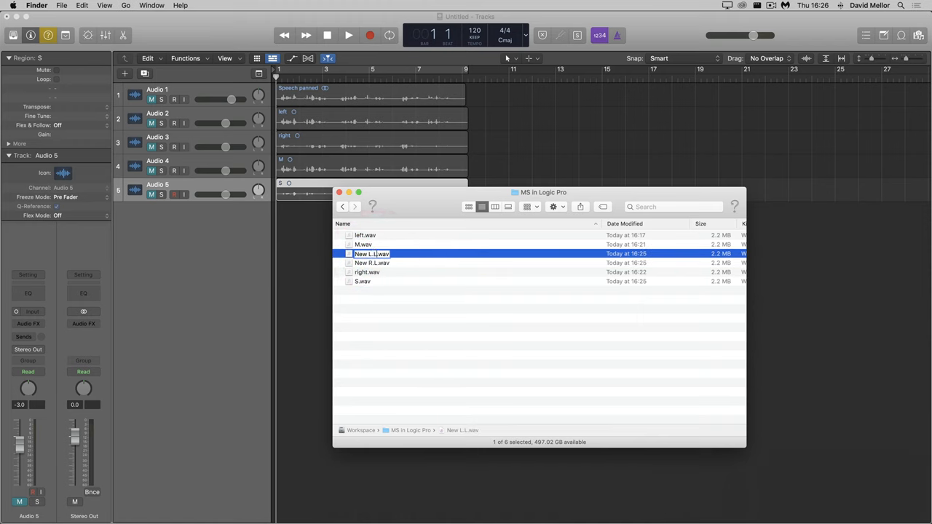
{"action": "left_click", "coordinate": [373, 262]}
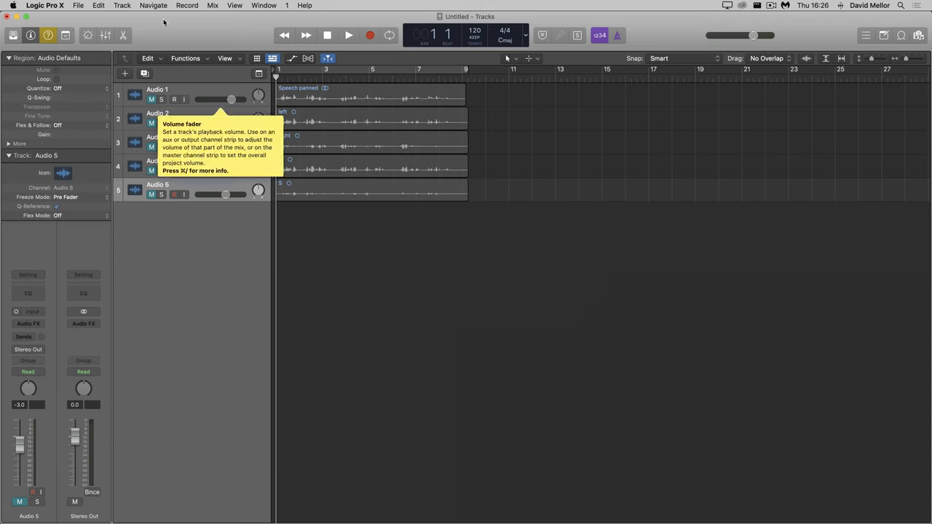
{"action": "mouse_move", "coordinate": [125, 16]}
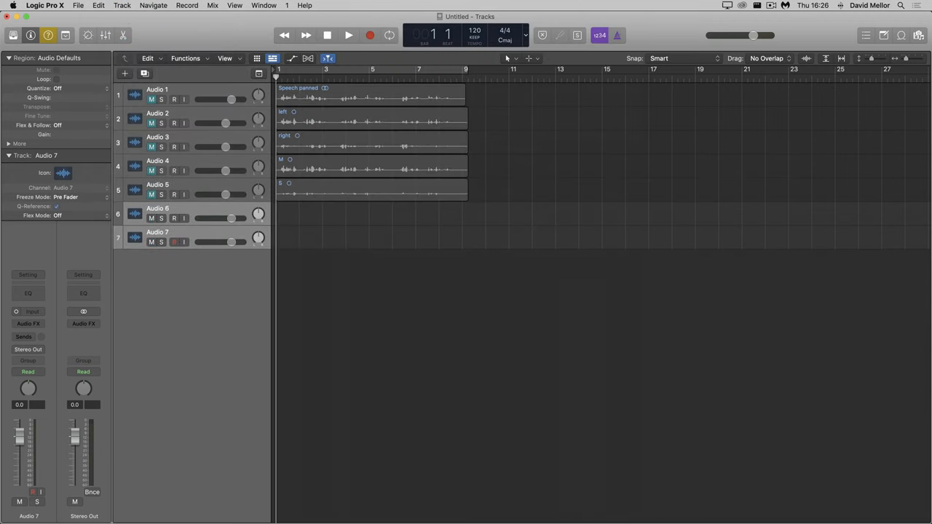
Import New L.wav onto track 6 via File > Import > Audio File
{"action": "left_click", "coordinate": [78, 6]}
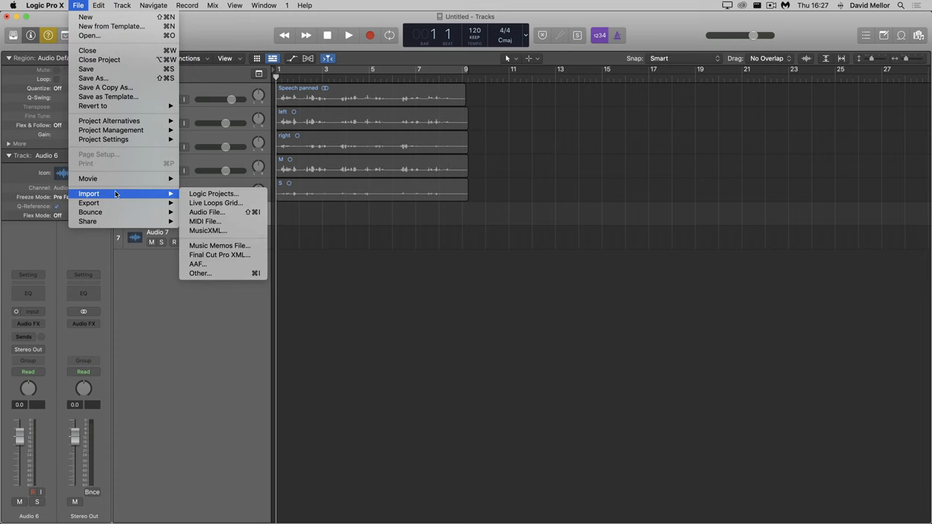
{"action": "left_click", "coordinate": [207, 213]}
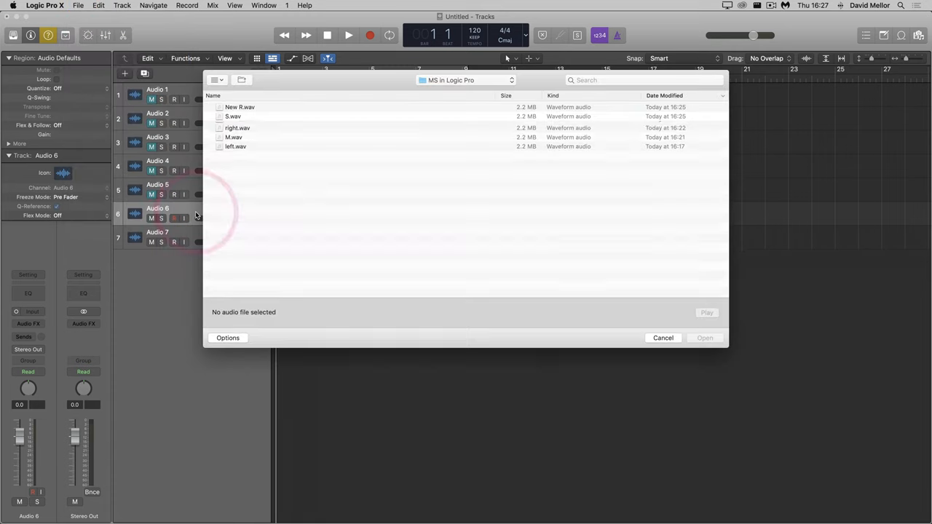
{"action": "left_click", "coordinate": [240, 125]}
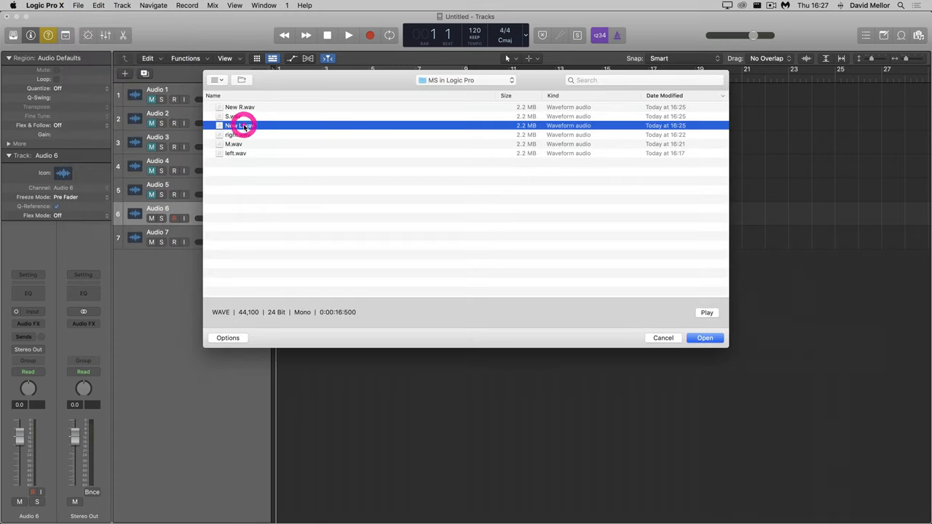
{"action": "left_click", "coordinate": [705, 338]}
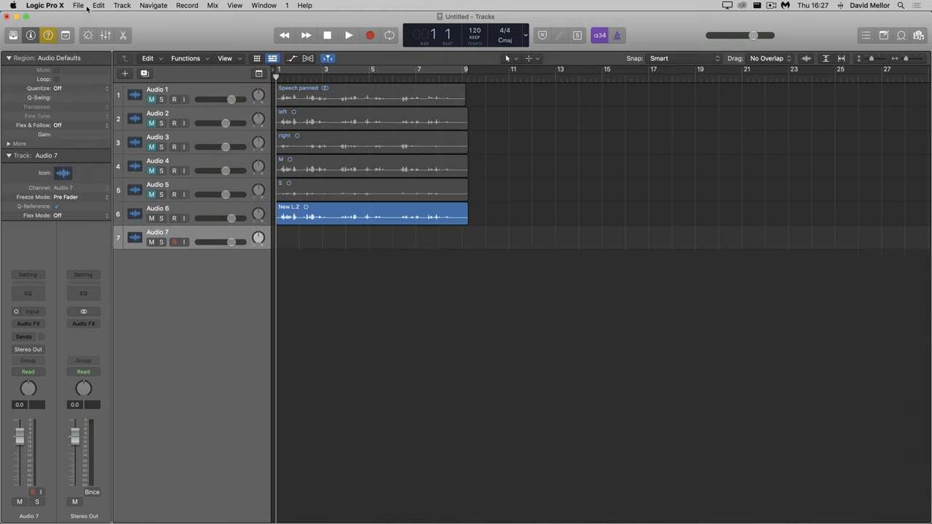
Import New R.wav onto track 7 the same way
{"action": "left_click", "coordinate": [78, 6]}
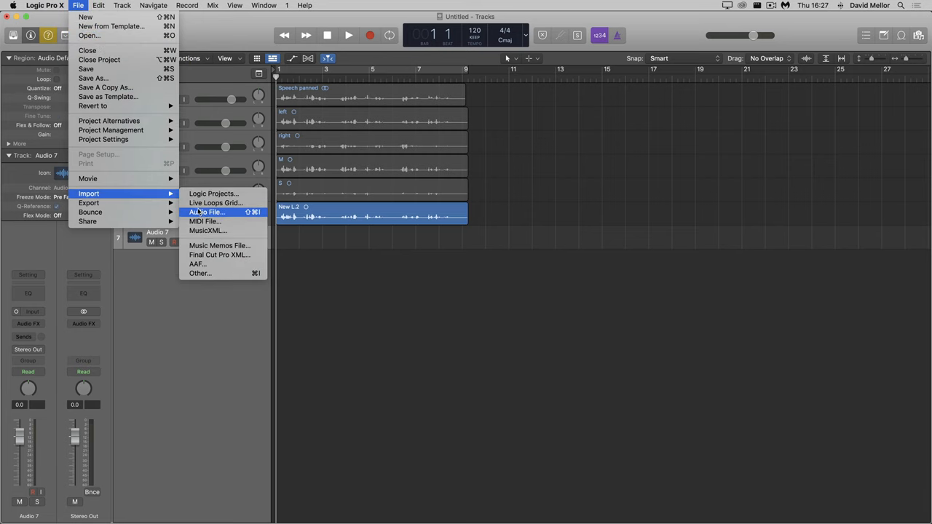
{"action": "left_click", "coordinate": [207, 212]}
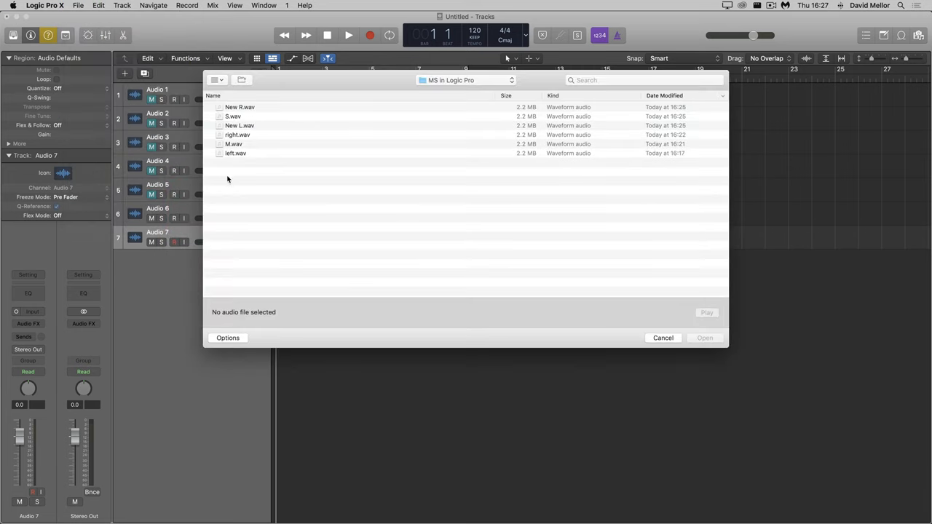
{"action": "left_click", "coordinate": [239, 107]}
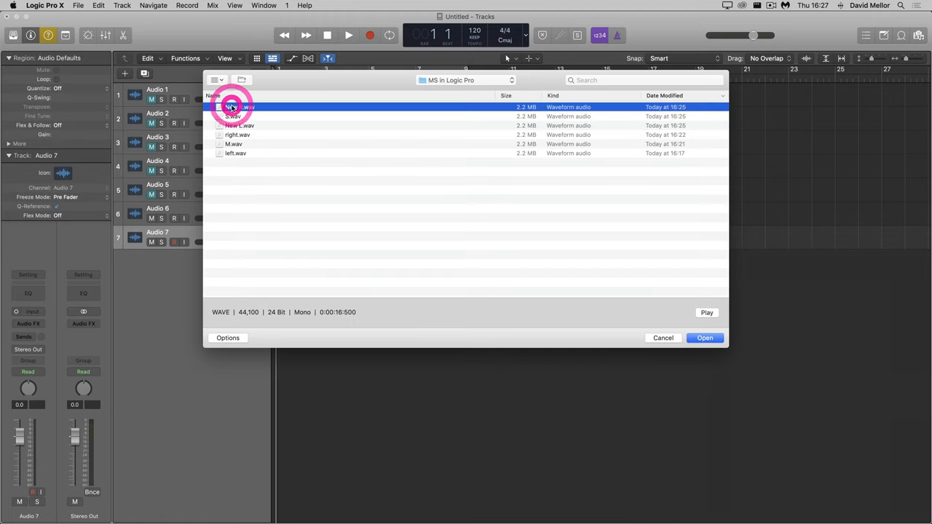
{"action": "left_click", "coordinate": [705, 338]}
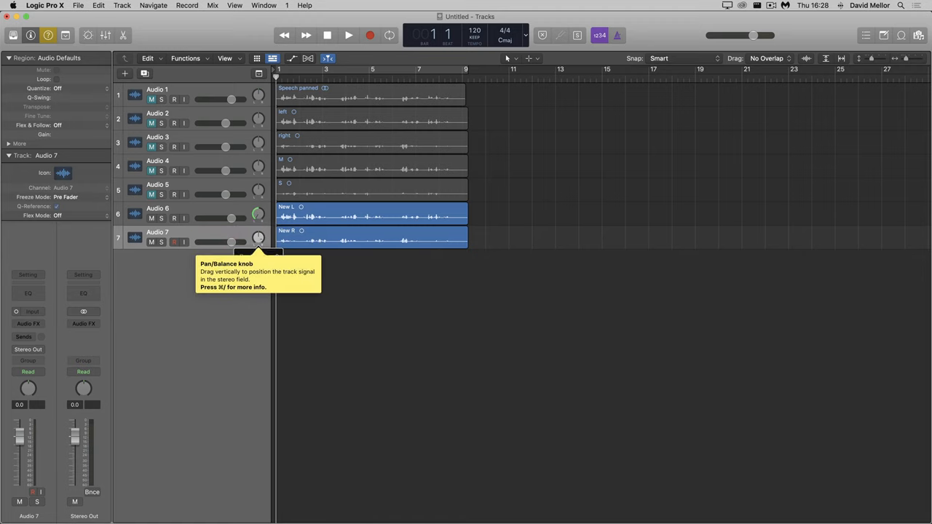
Pan track 6 fully left and track 7 fully right, then play the New L/R pair as stereo and stop
{"action": "left_click", "coordinate": [348, 35]}
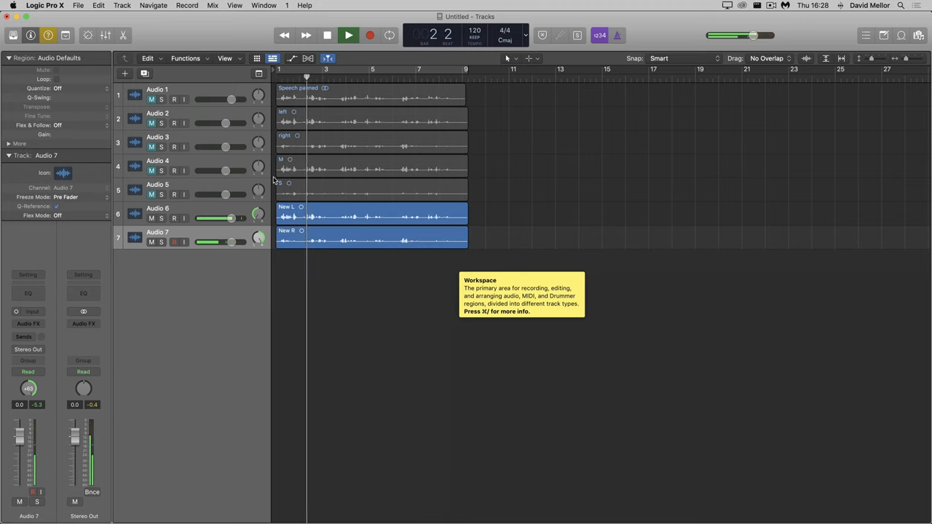
{"action": "left_click", "coordinate": [348, 35]}
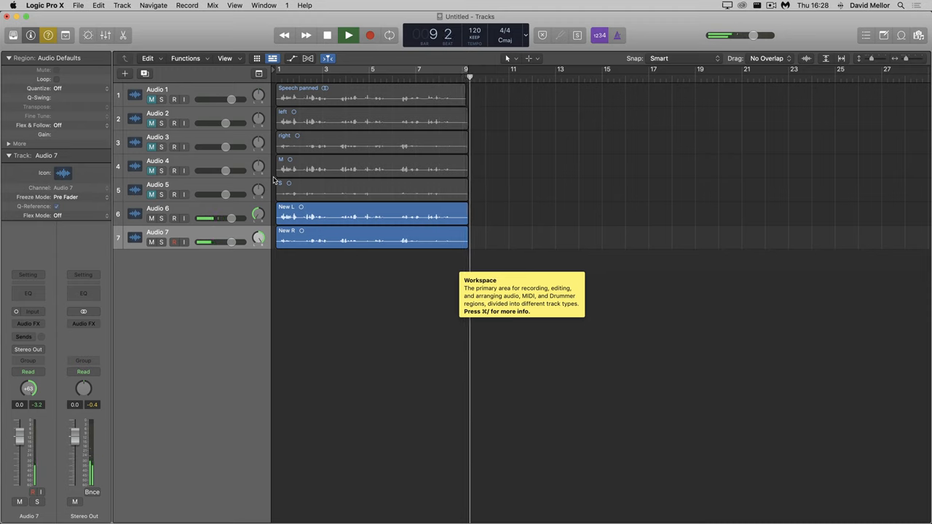
{"action": "left_click", "coordinate": [348, 34]}
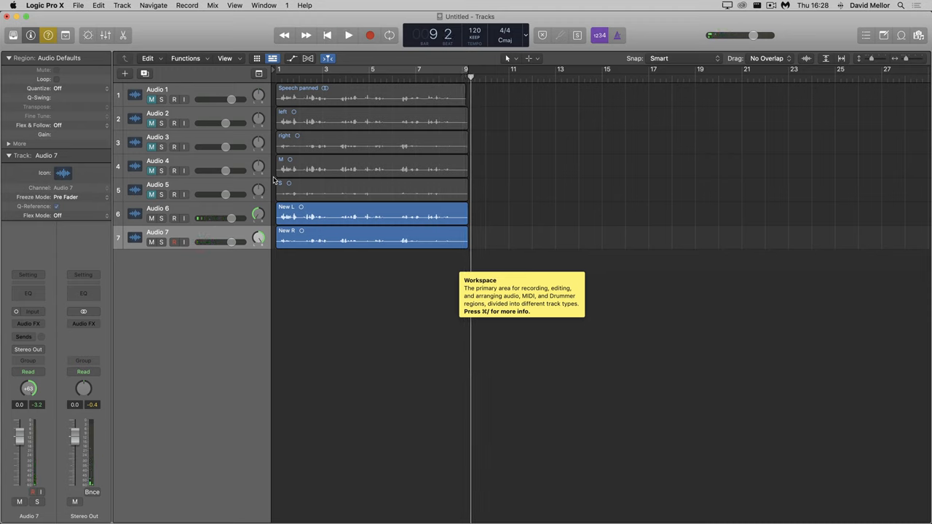